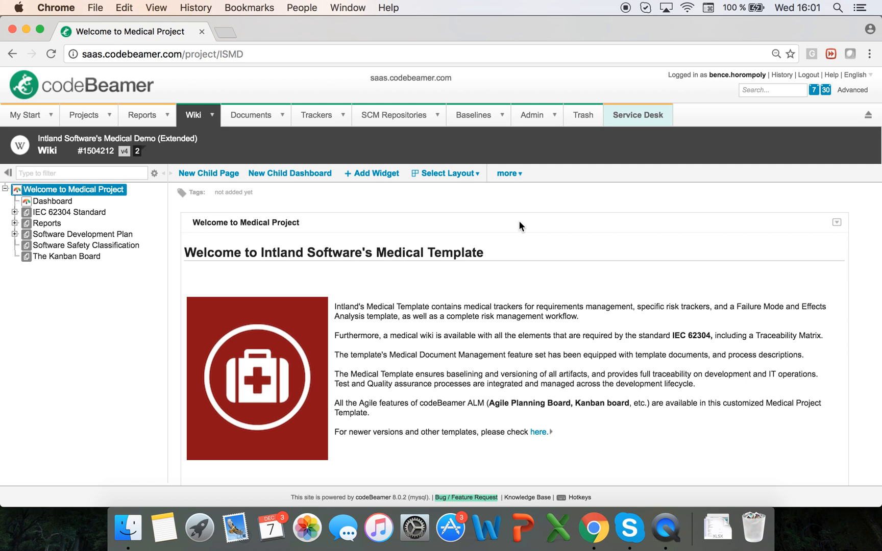
mouse_move(344, 193)
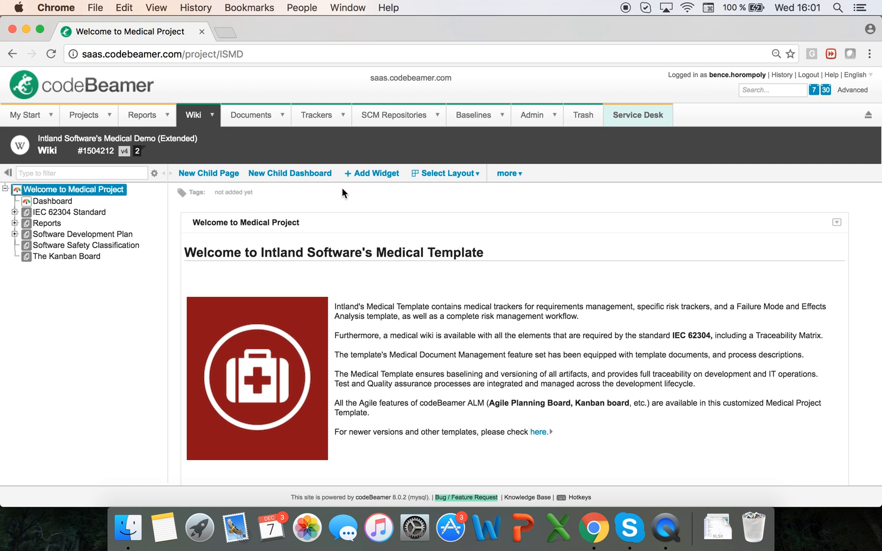
Step: Open the Properties page of Medical_Safety_Requirements.docx from the project's Documents list
left_click(250, 114)
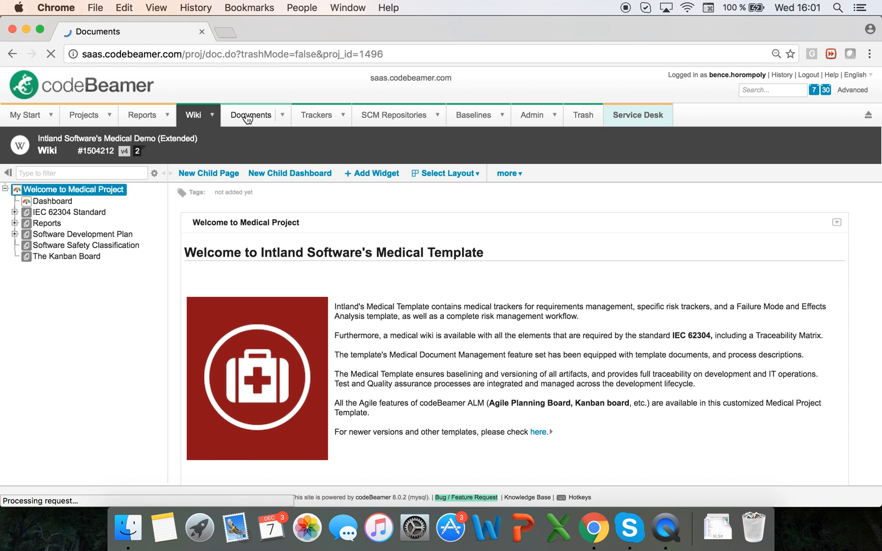
left_click(250, 115)
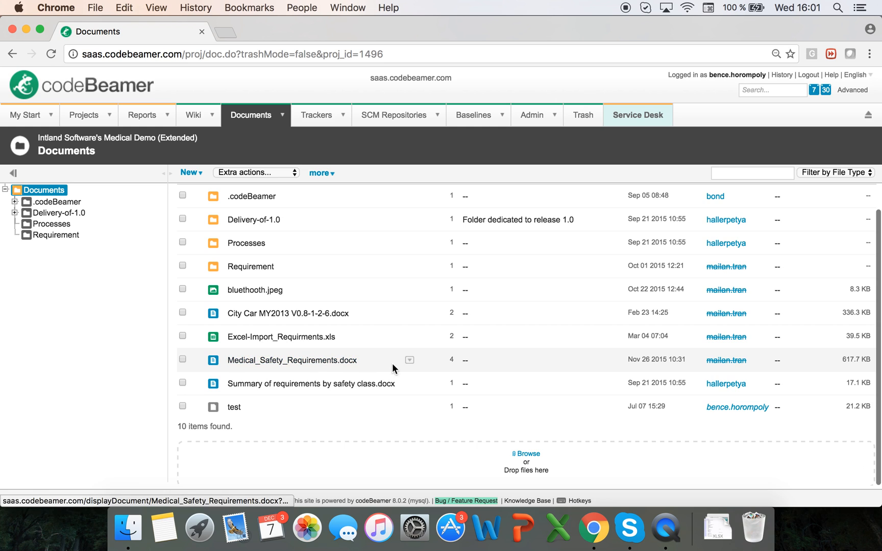
left_click(409, 359)
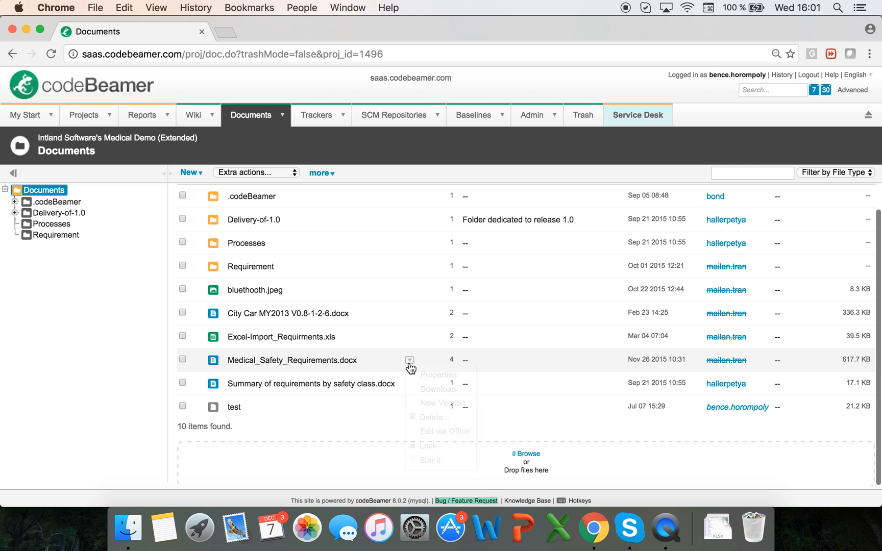
left_click(438, 374)
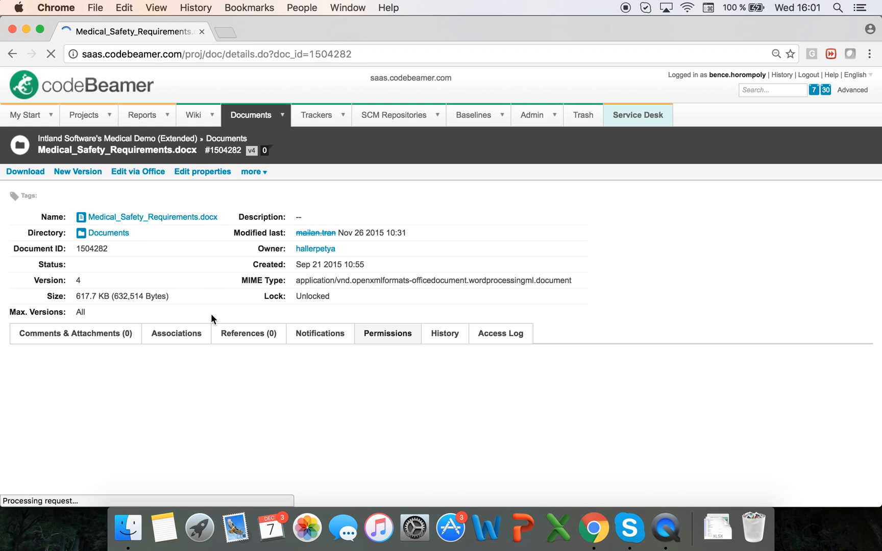
left_click(387, 333)
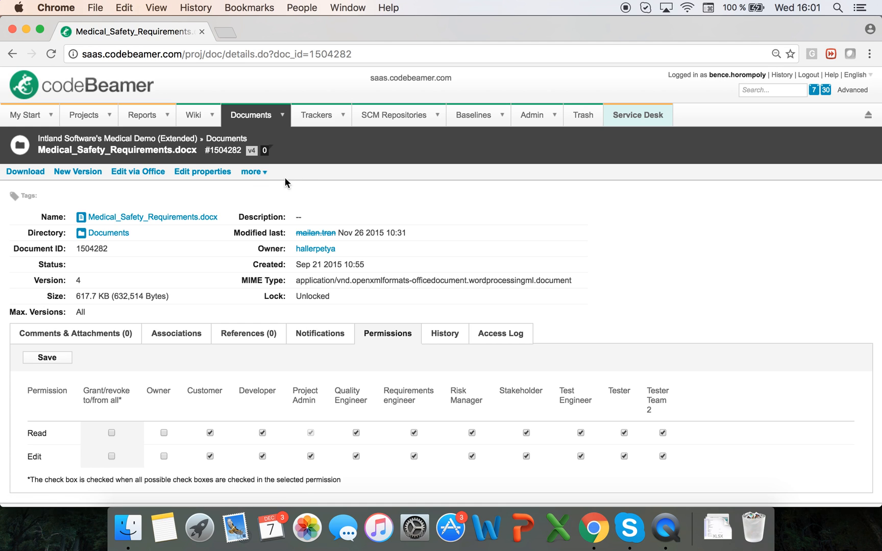
left_click(319, 115)
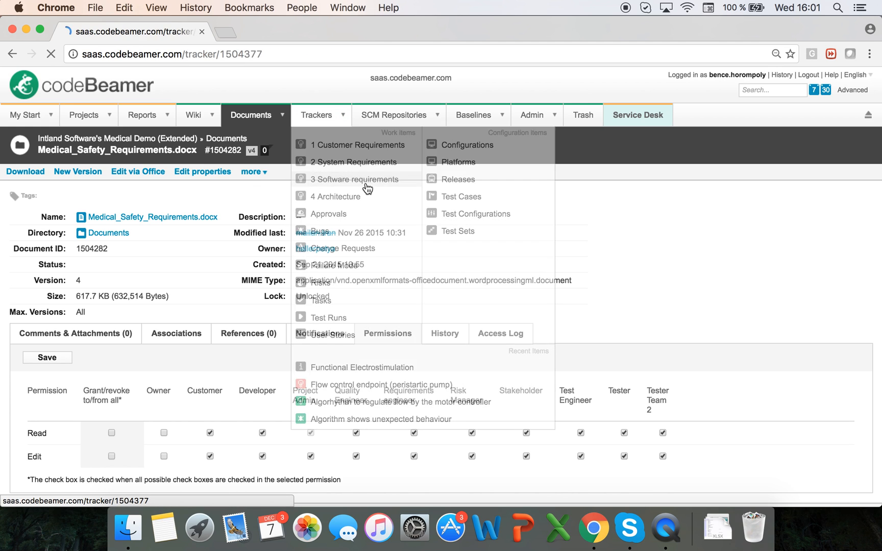
Step: Open the 3 Software requirements tracker from the Trackers menu
left_click(355, 178)
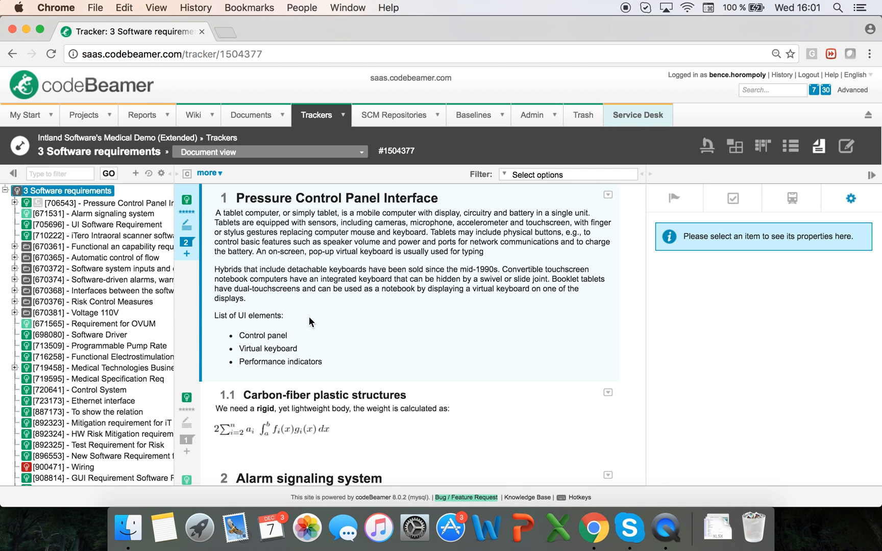
mouse_move(380, 348)
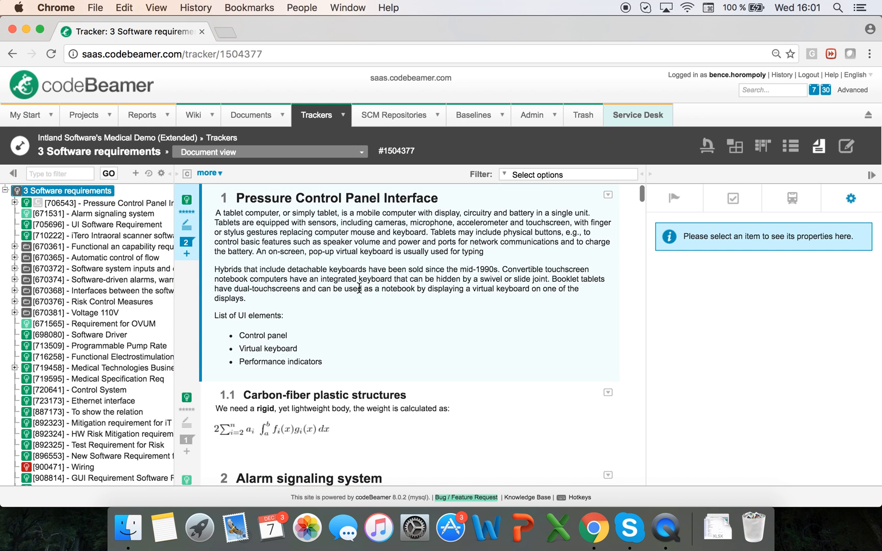
Step: Edit the Pressure Control Panel Interface item inline and bring up the wiki Link dialog
left_click(110, 202)
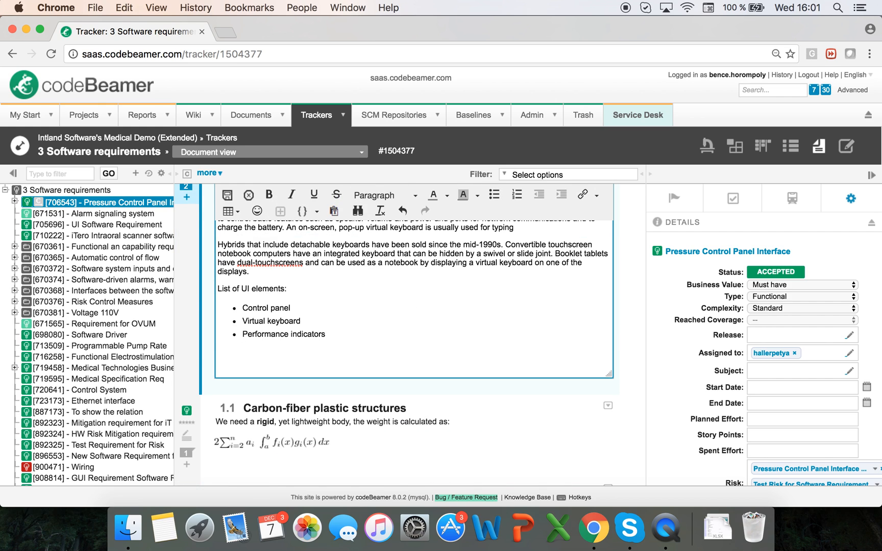
mouse_move(582, 195)
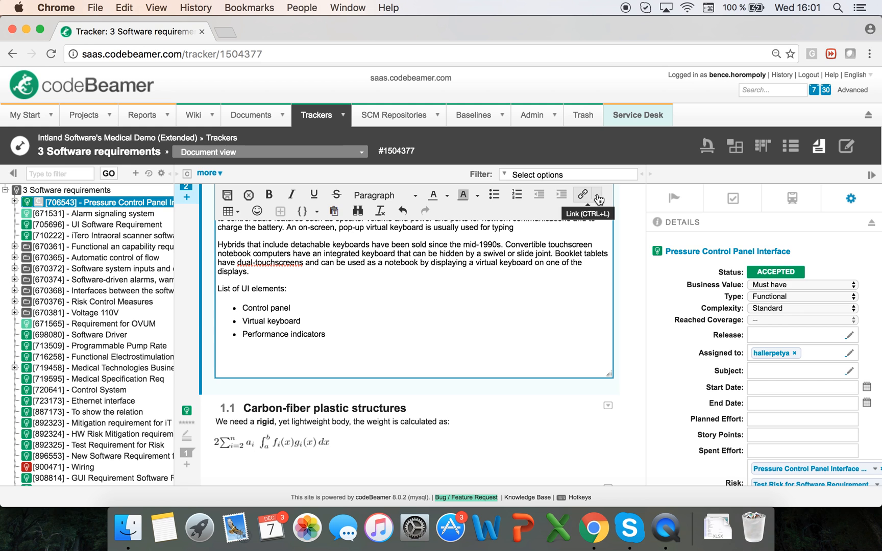
left_click(583, 195)
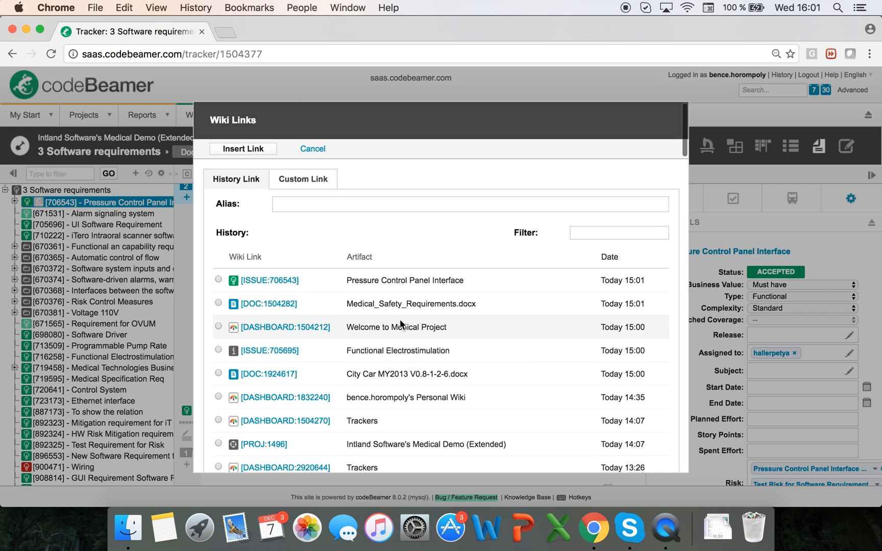
mouse_move(285, 397)
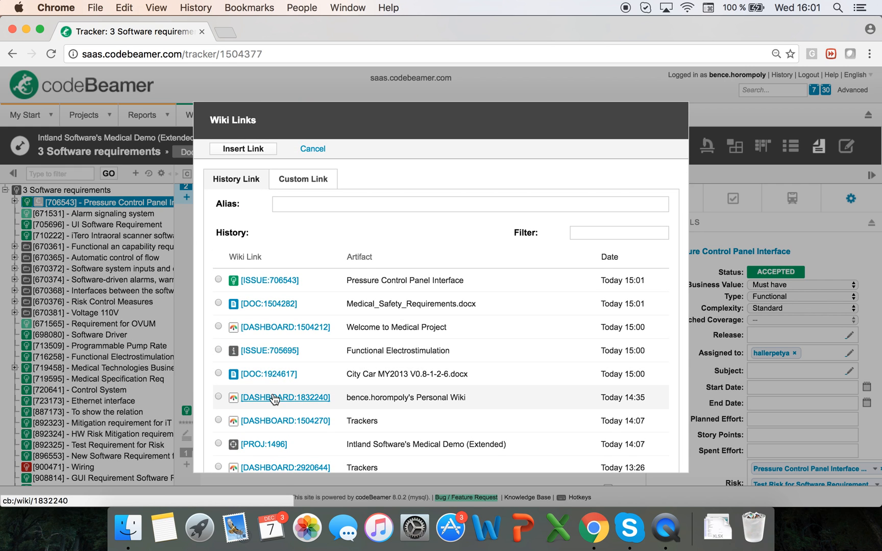
Step: Insert a link to Medical_Safety_Requirements.docx (DOC:1504282) from the link history
scroll("down", 3)
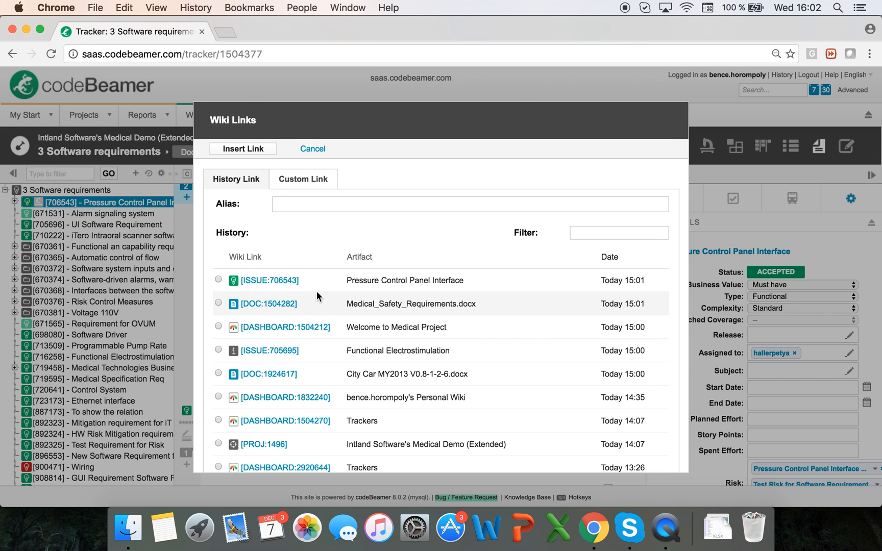
left_click(218, 303)
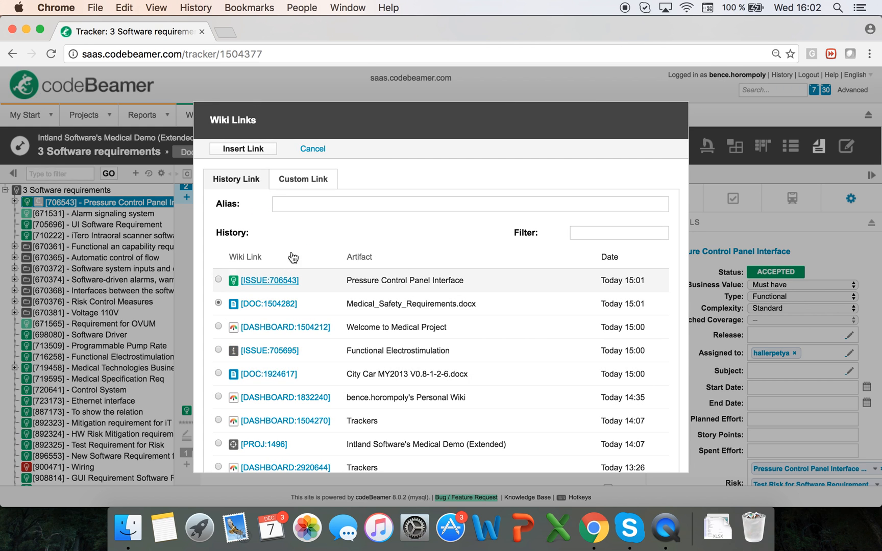
left_click(242, 149)
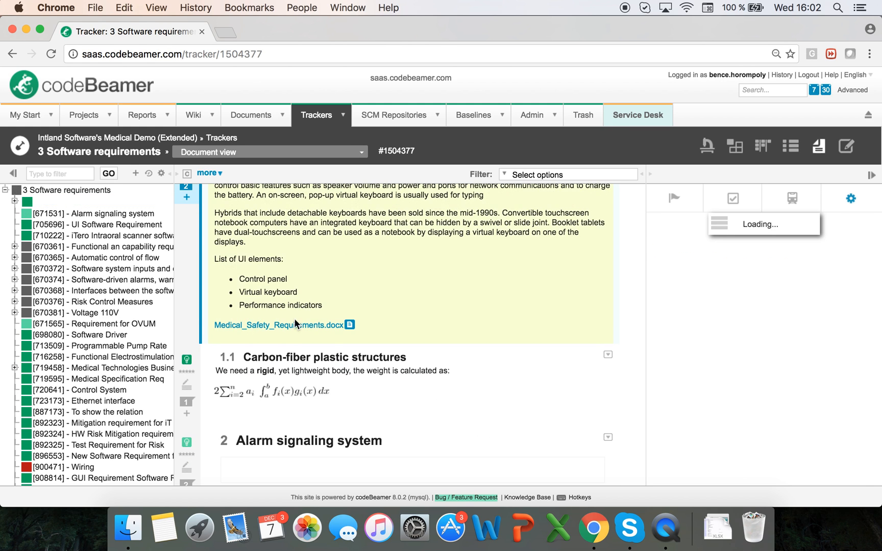
left_click(277, 325)
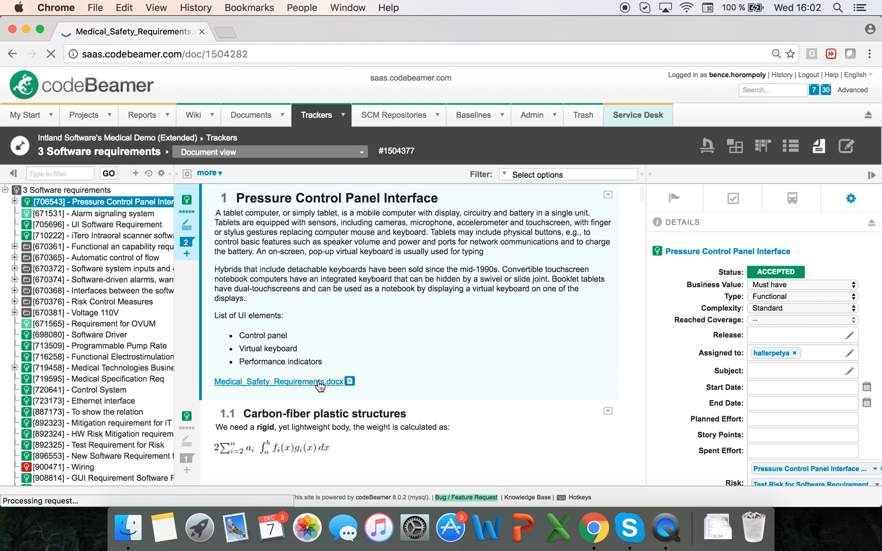
Step: Follow the Medical_Safety_Requirements.docx link and view its empty Comments & Attachments tab
left_click(277, 381)
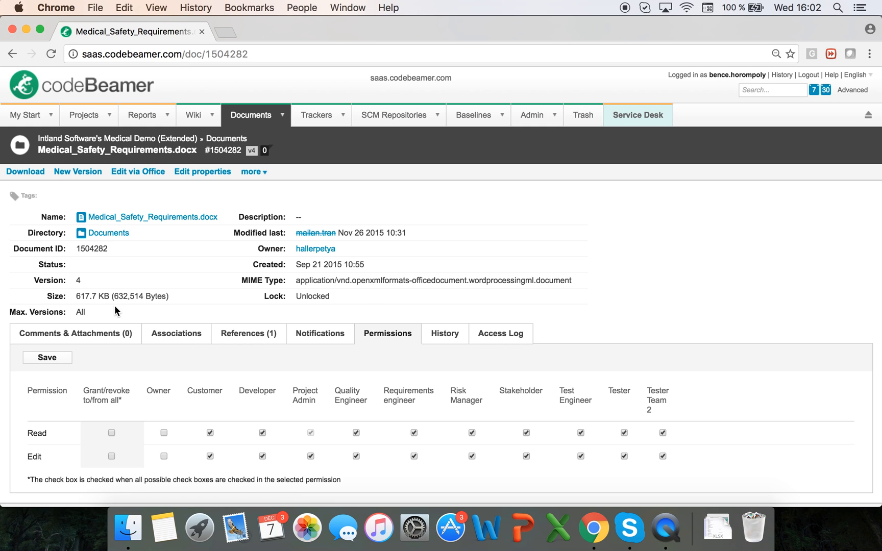
mouse_move(165, 339)
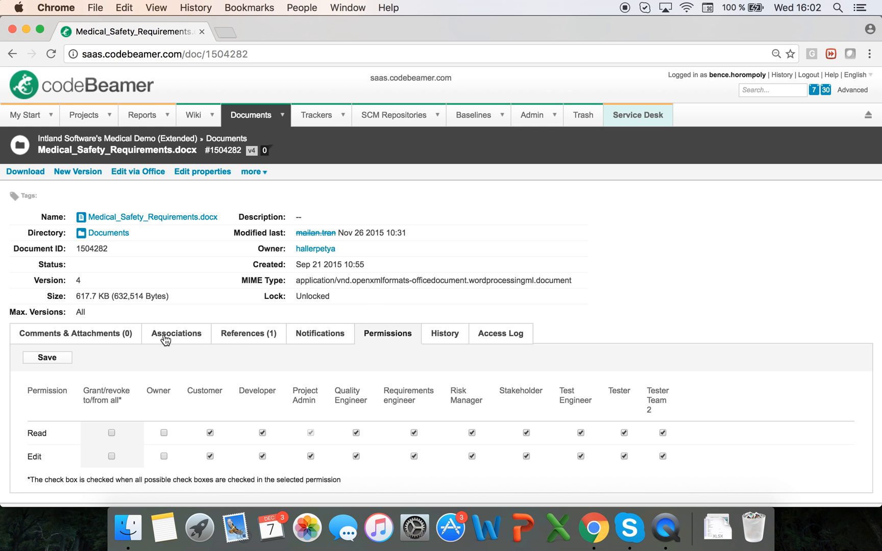
left_click(75, 333)
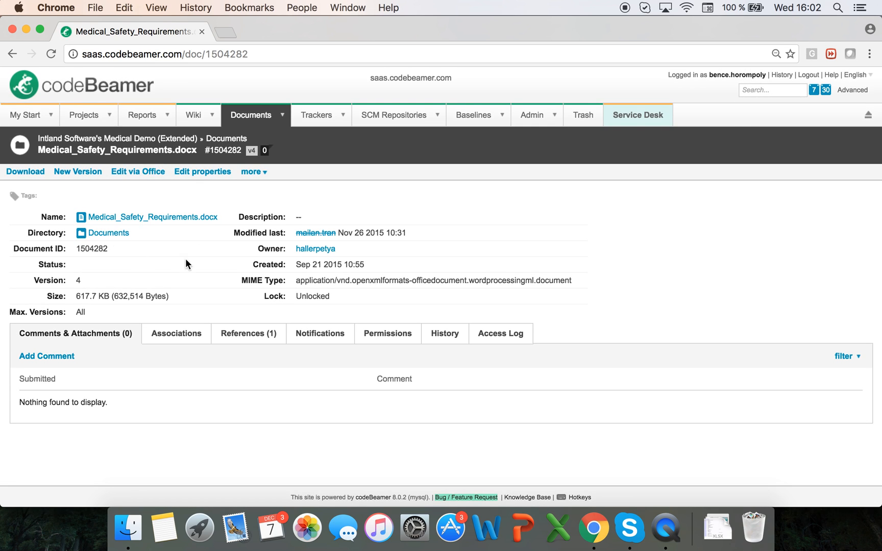
mouse_move(198, 277)
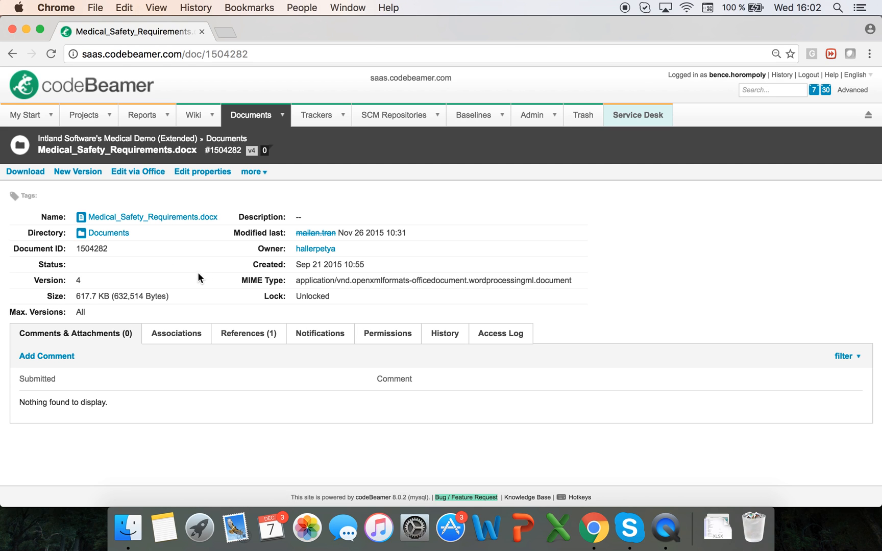
mouse_move(628, 12)
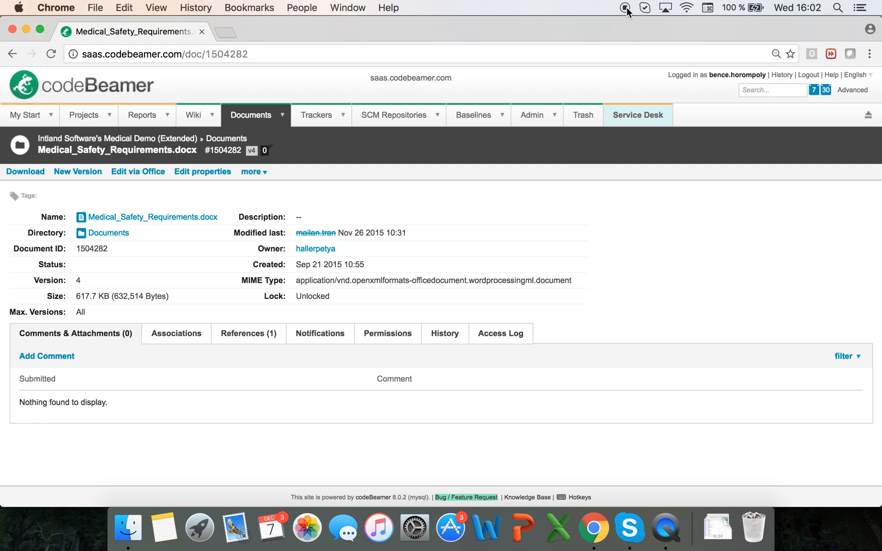